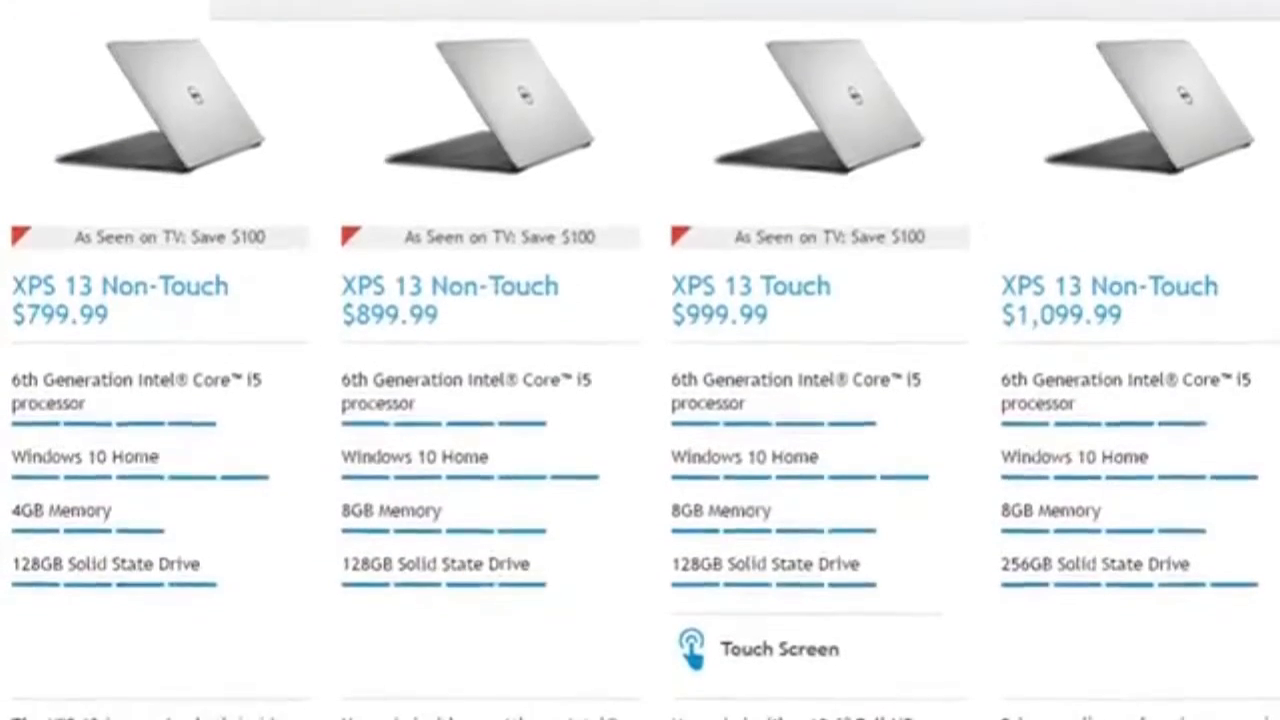
pyautogui.scroll(-3)
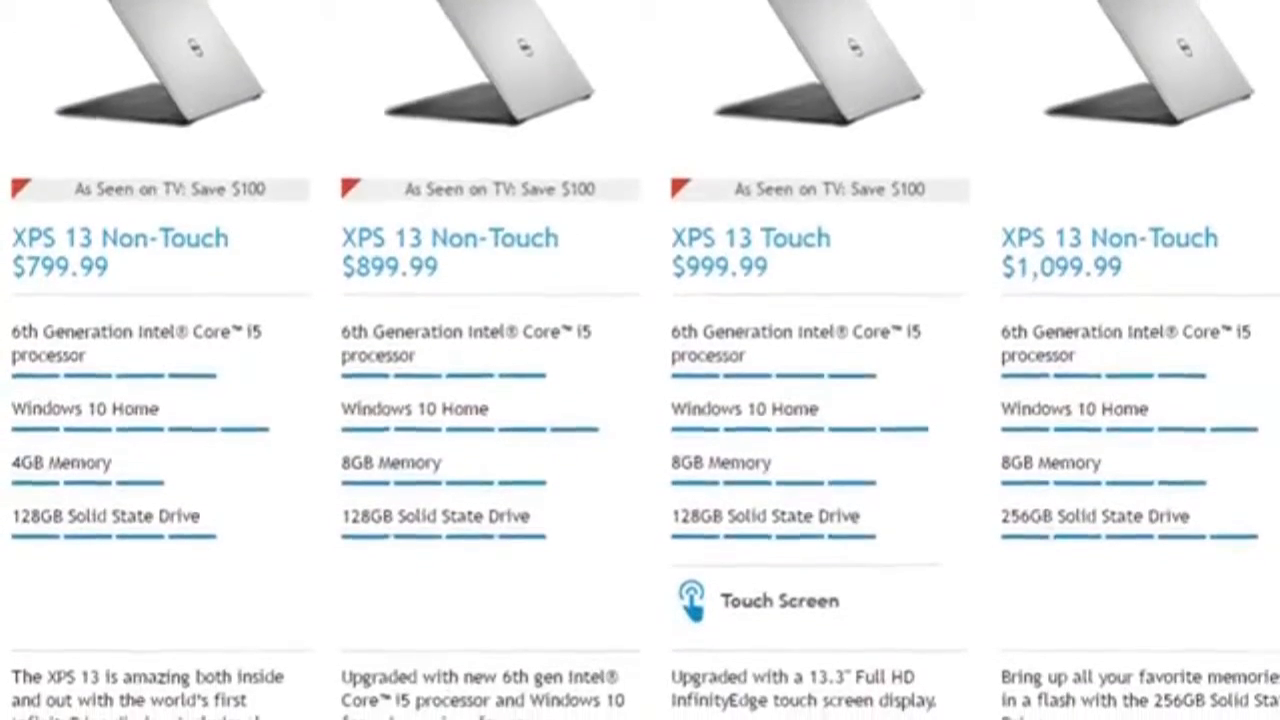
pyautogui.scroll(-3)
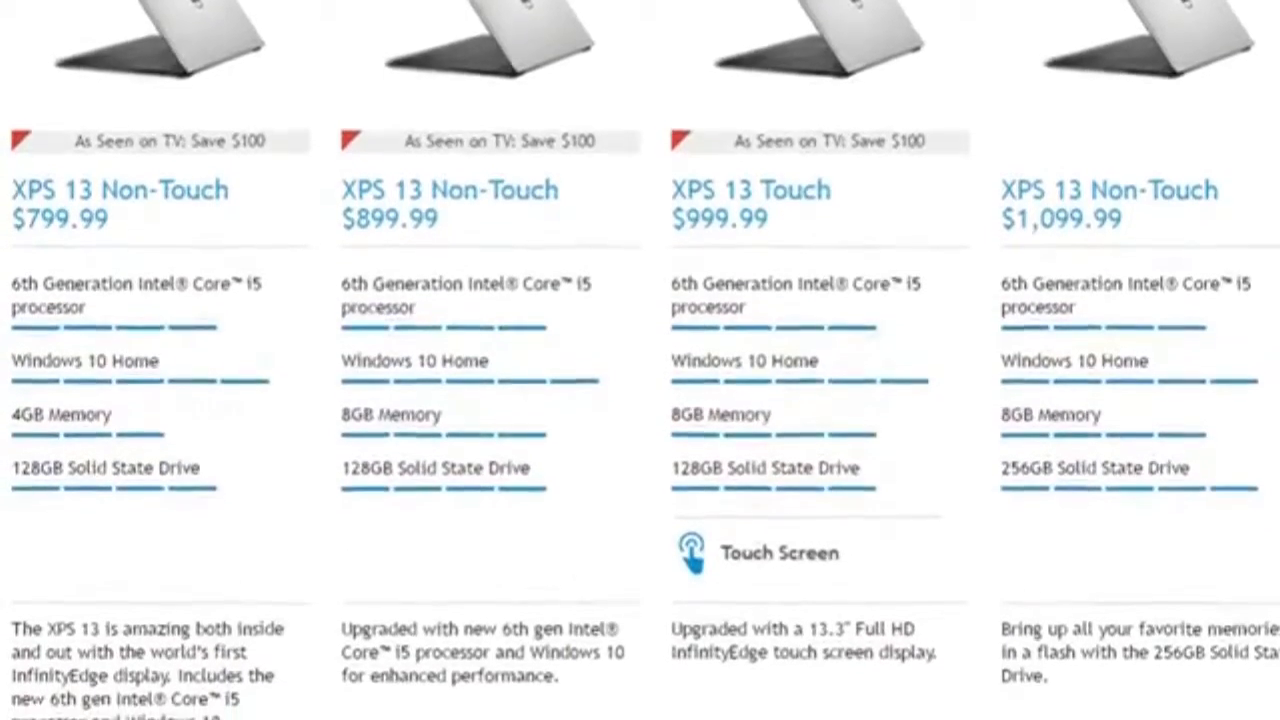